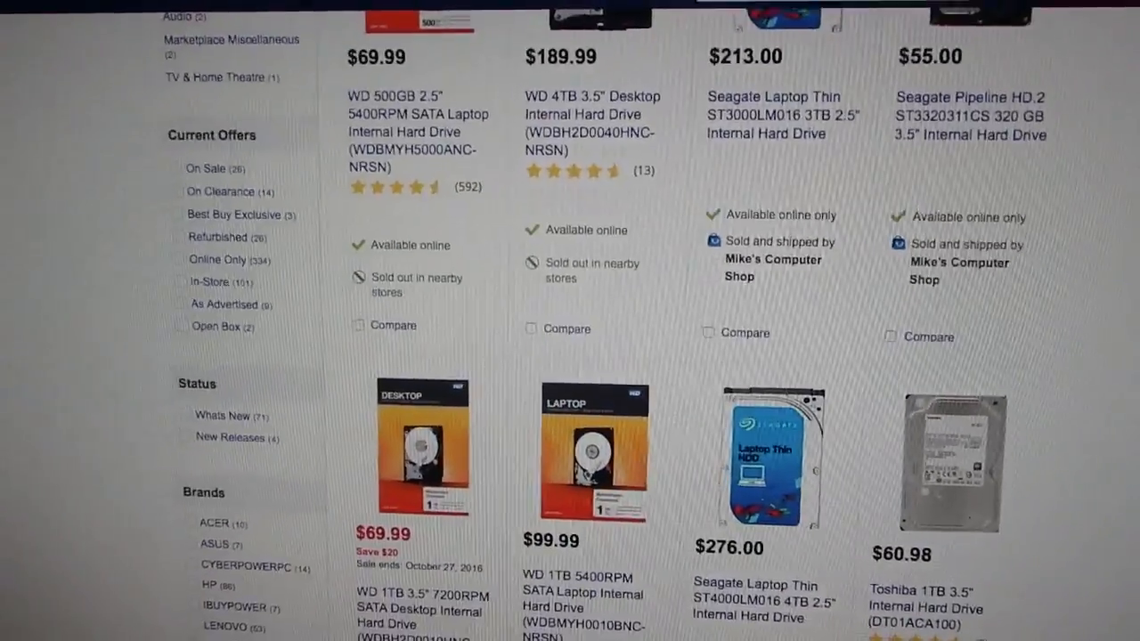
Step: Scroll the Seagate Expansion 3TB listing to review it and its CDN$ 129.99 price
scroll("down", 3)
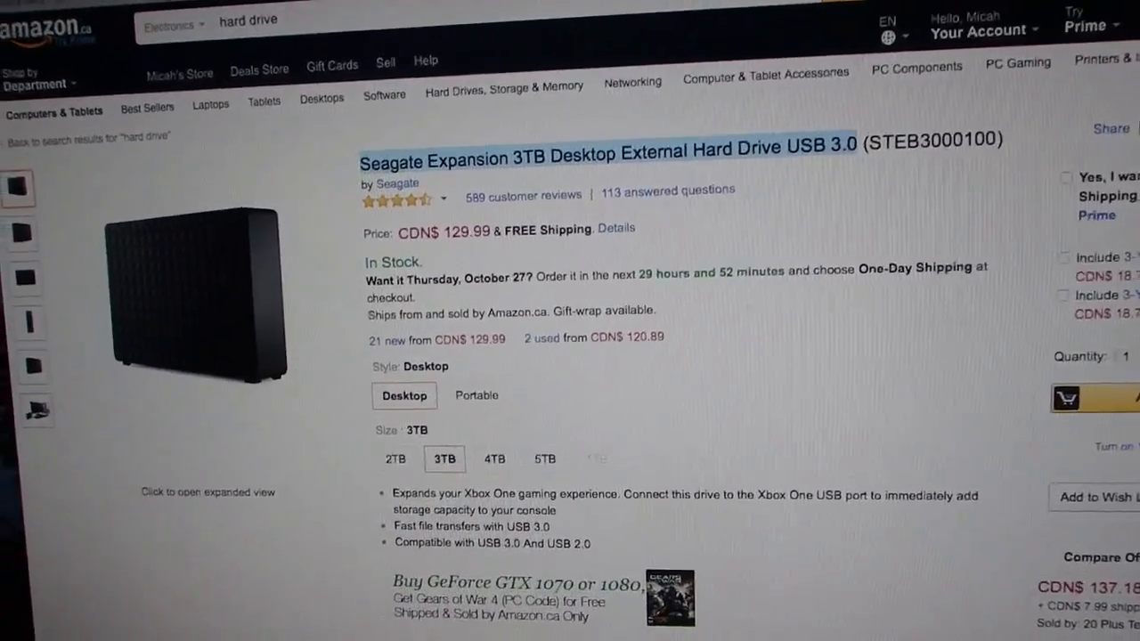
scroll("down", 3)
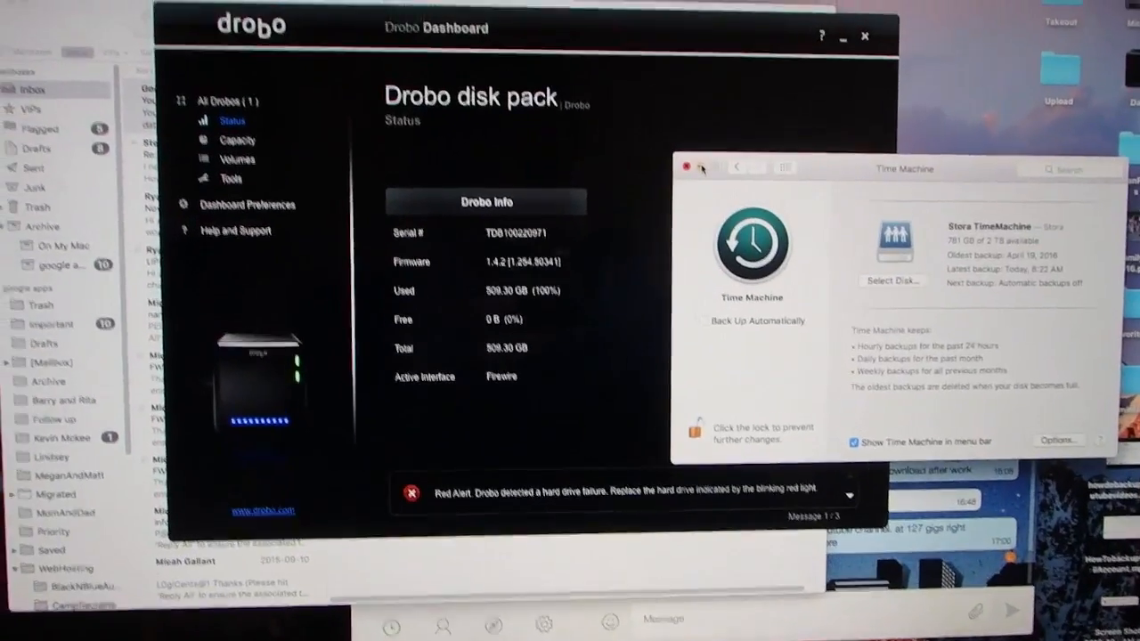
Step: Show the Capacity view with the disk pack at 509.30 GB used, 100% full
left_click(237, 139)
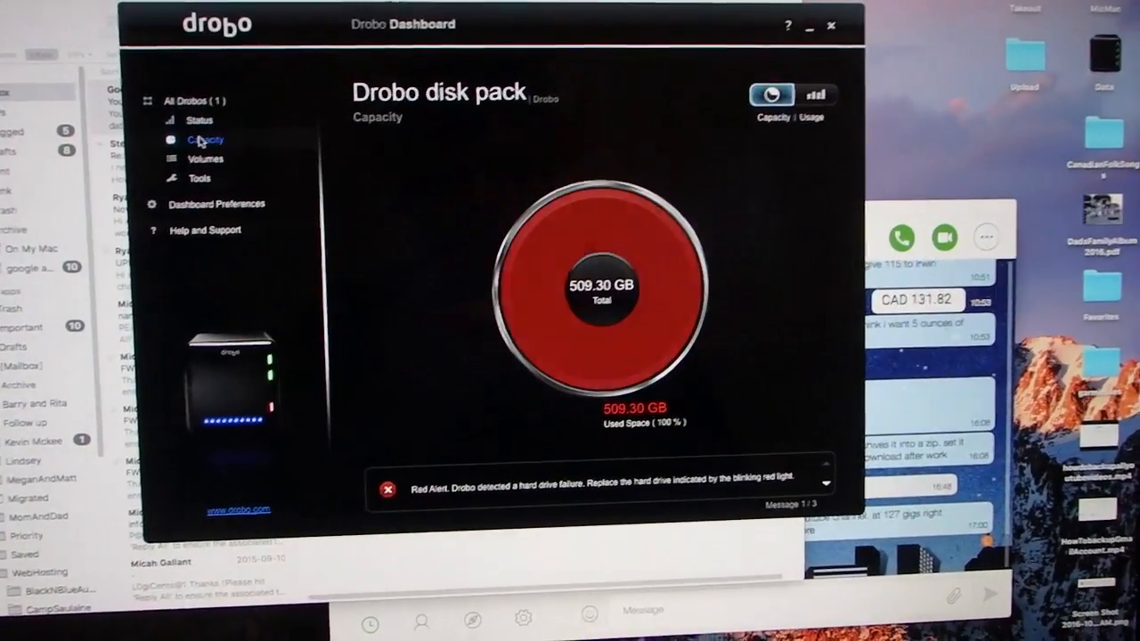
left_click(200, 121)
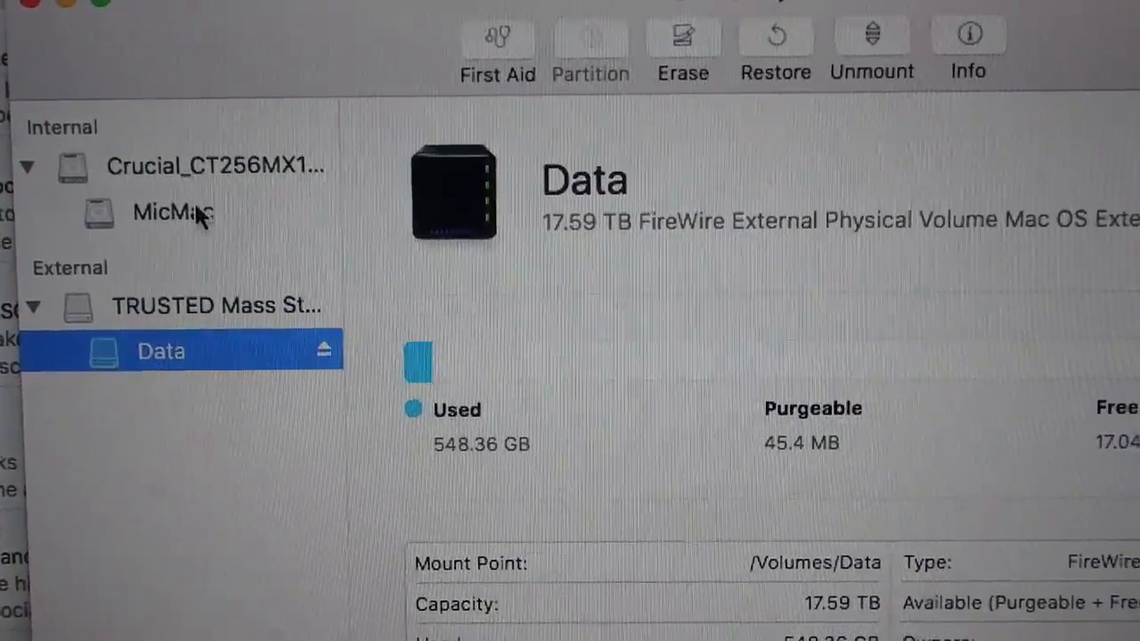
Step: Select the external Data volume to show its 17.59 TB capacity with 548.36 GB used
left_click(174, 213)
type("Disk Utility")
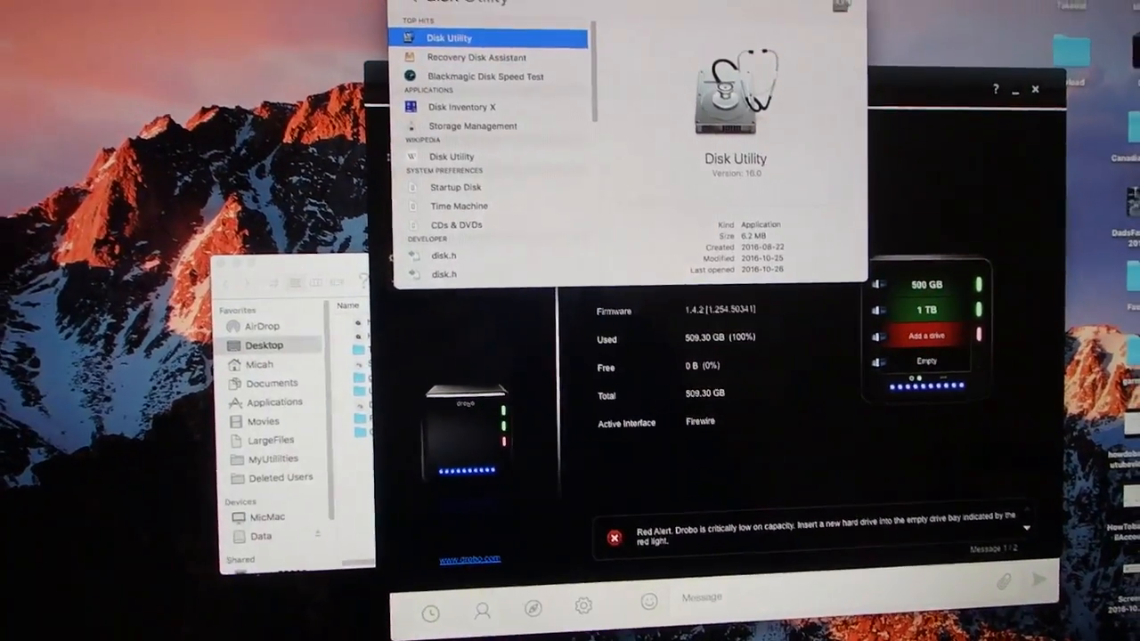
Step: Launch Disk Utility from the Spotlight top result
left_click(448, 37)
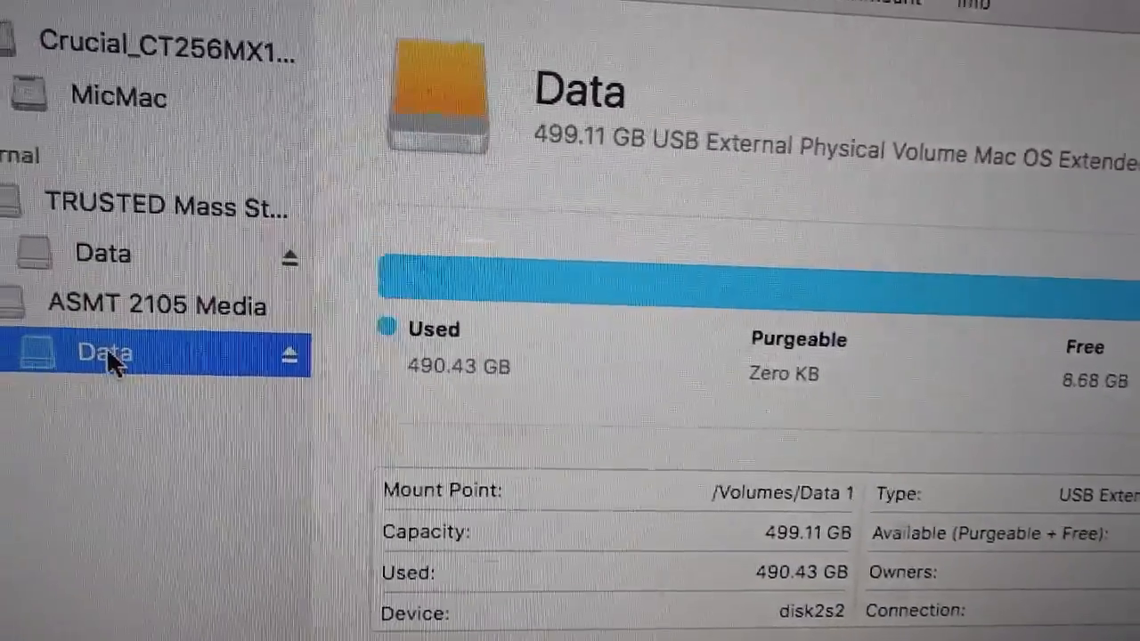
Step: Bring up the actions menu for the Data volume on the ASMT 2105 Media drive
right_click(104, 353)
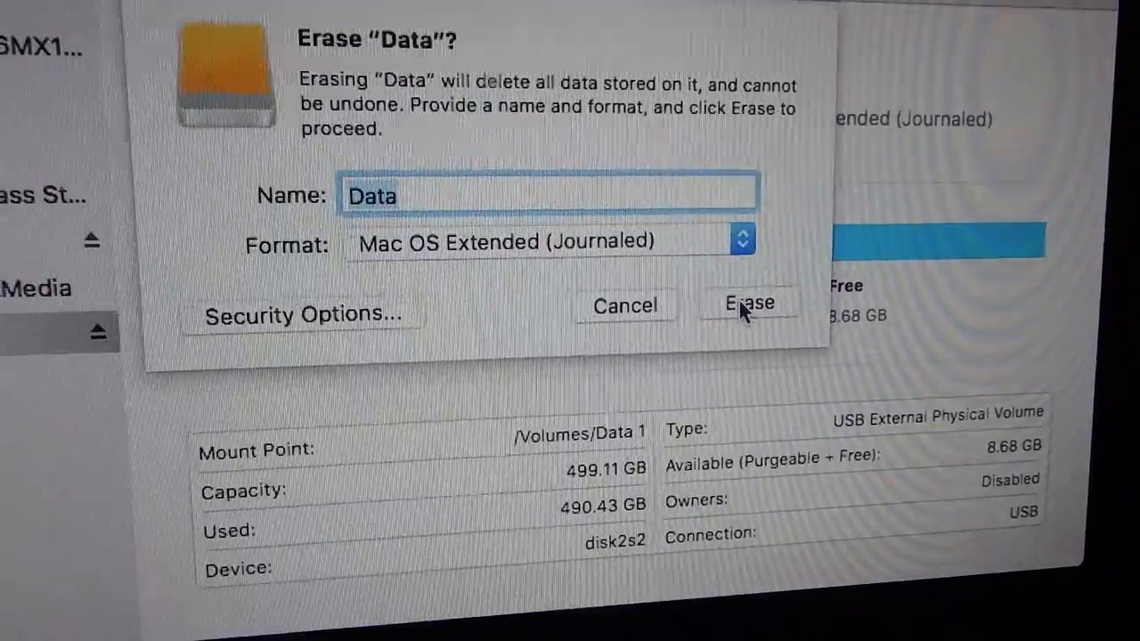
Step: Erase Data as Mac OS Extended (Journaled), leaving 498.67 GB free, and dismiss the report
left_click(748, 304)
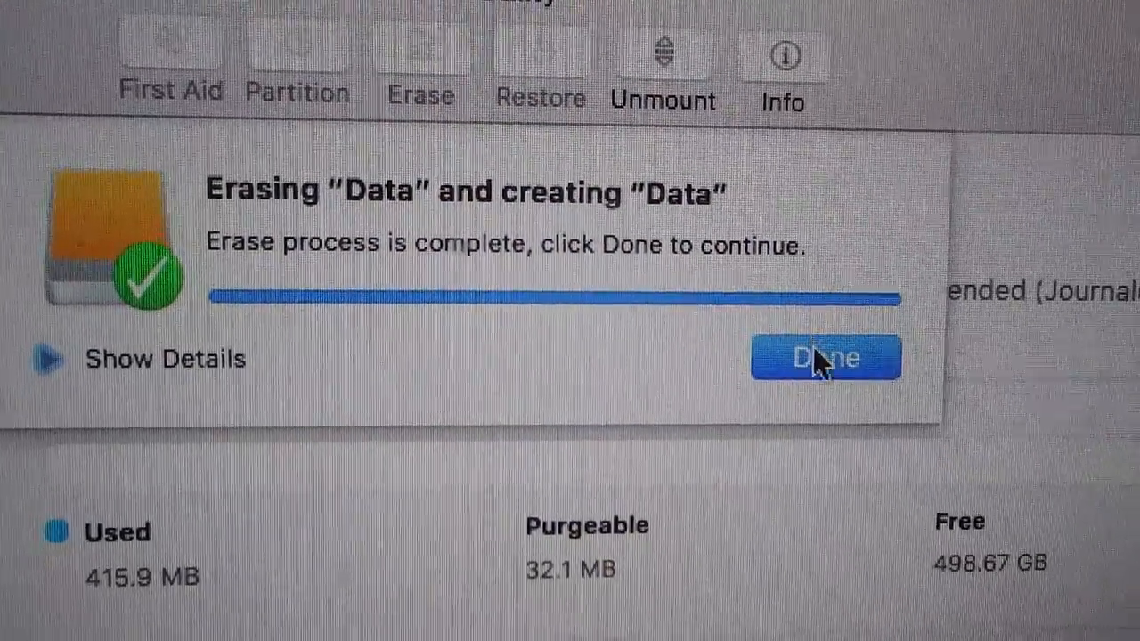
left_click(823, 356)
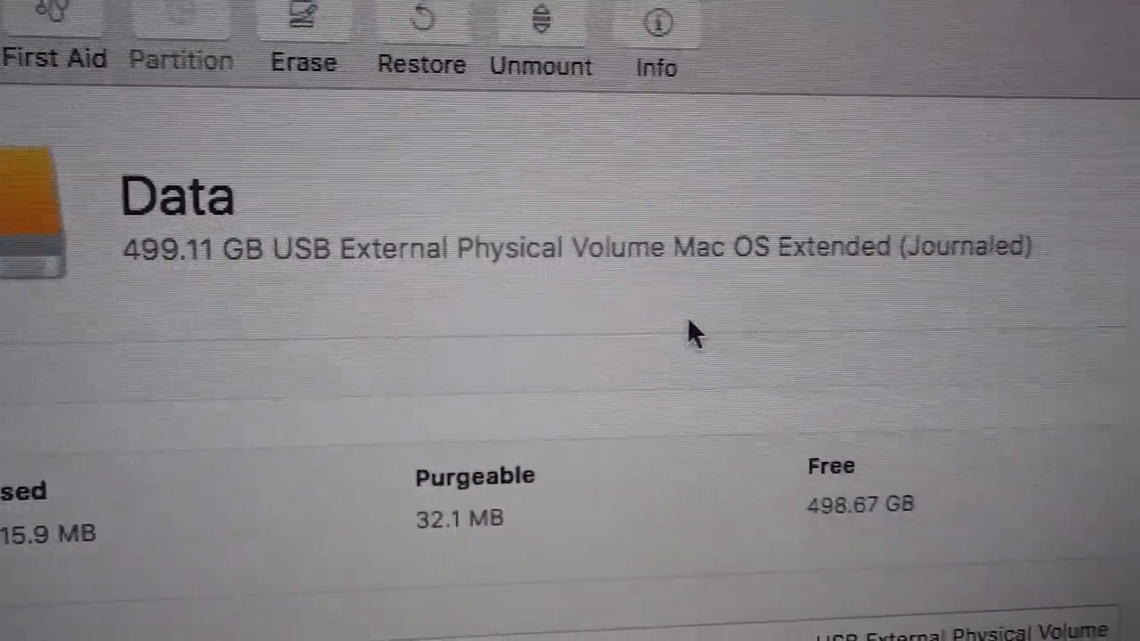
scroll("down", 3)
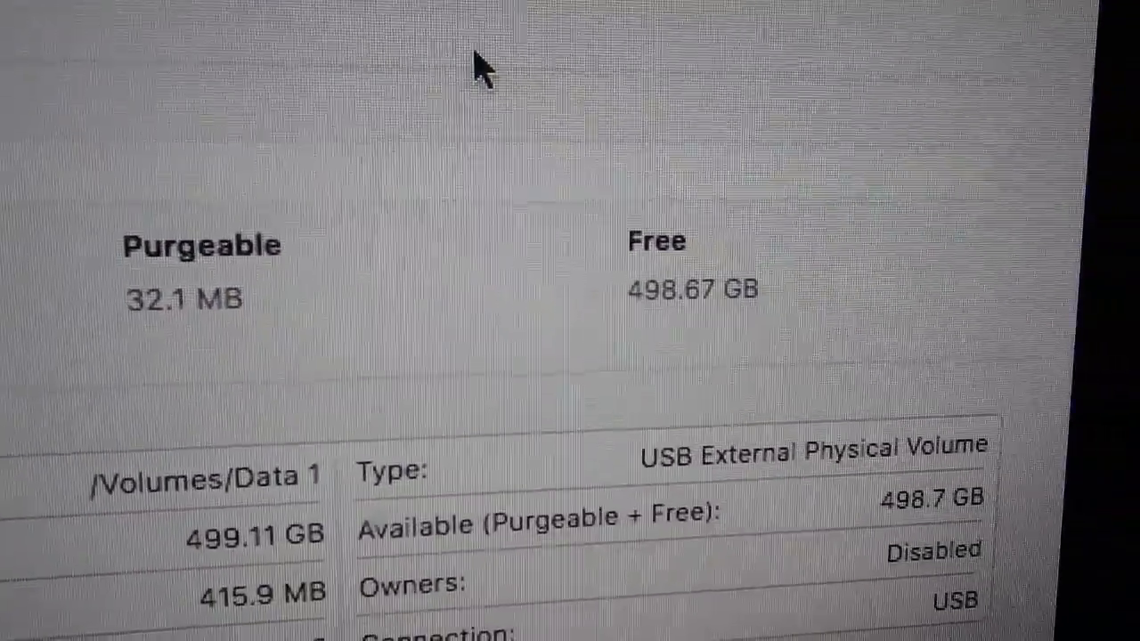